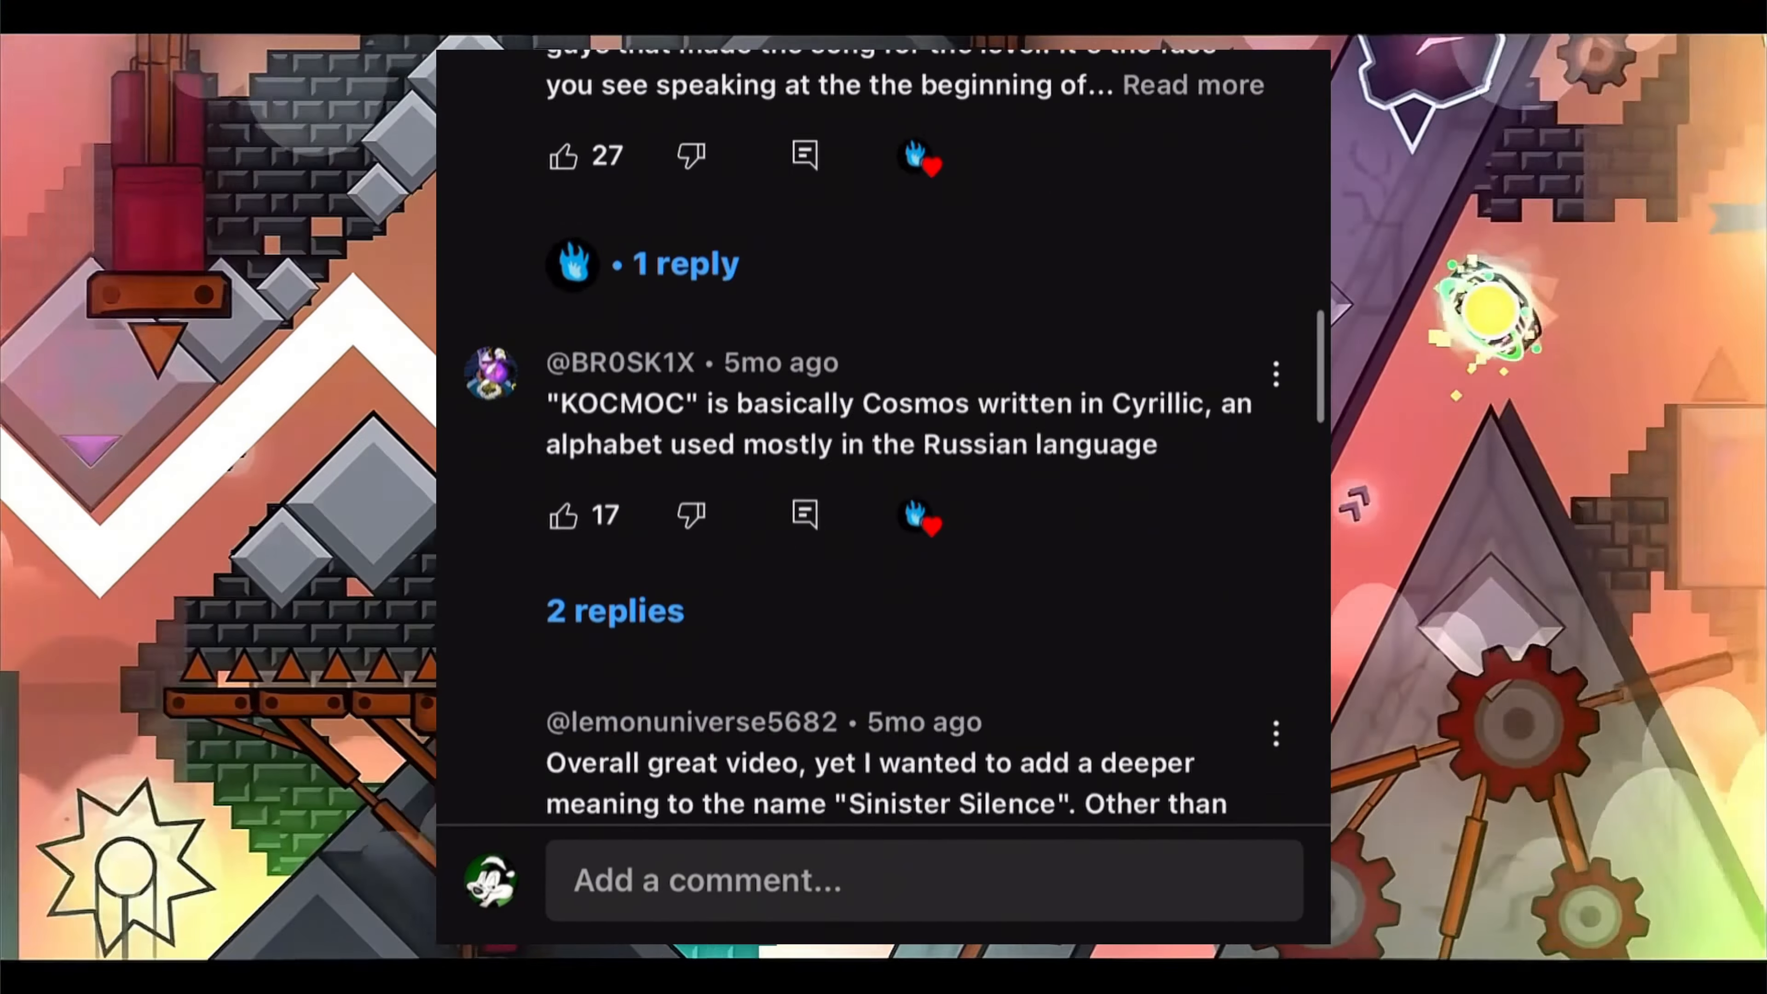
scroll("down", 3)
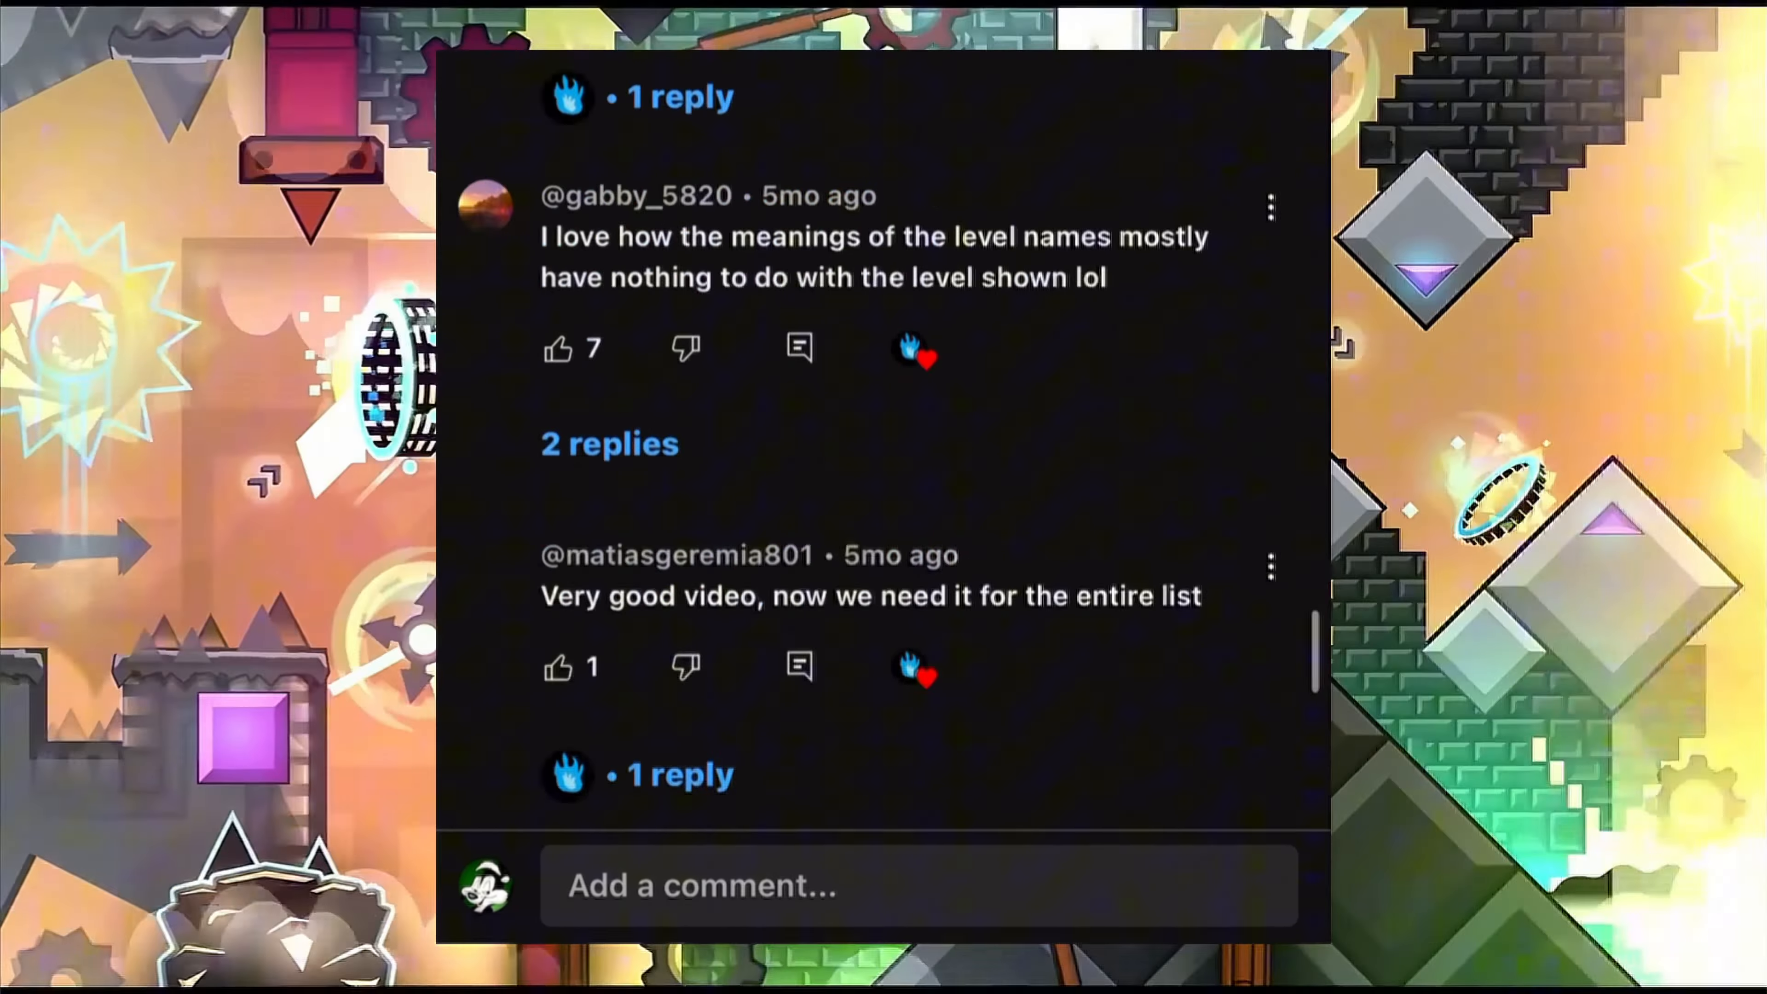